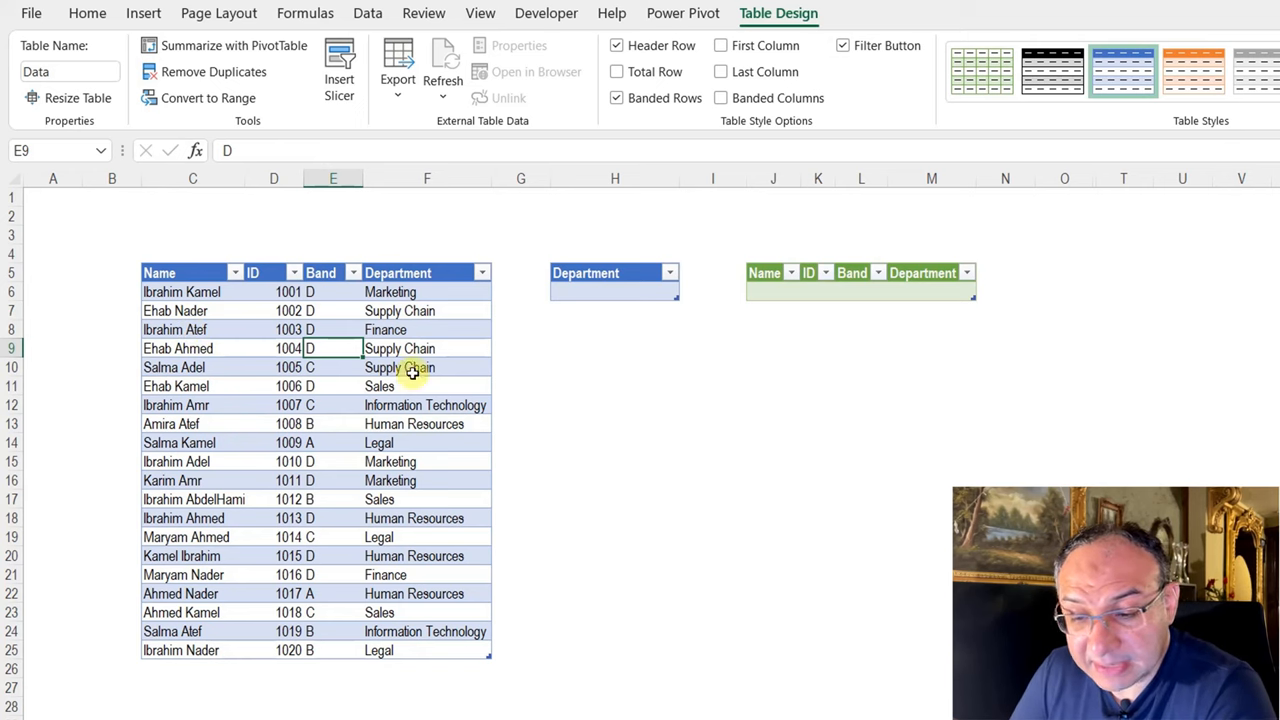
left_click(614, 291)
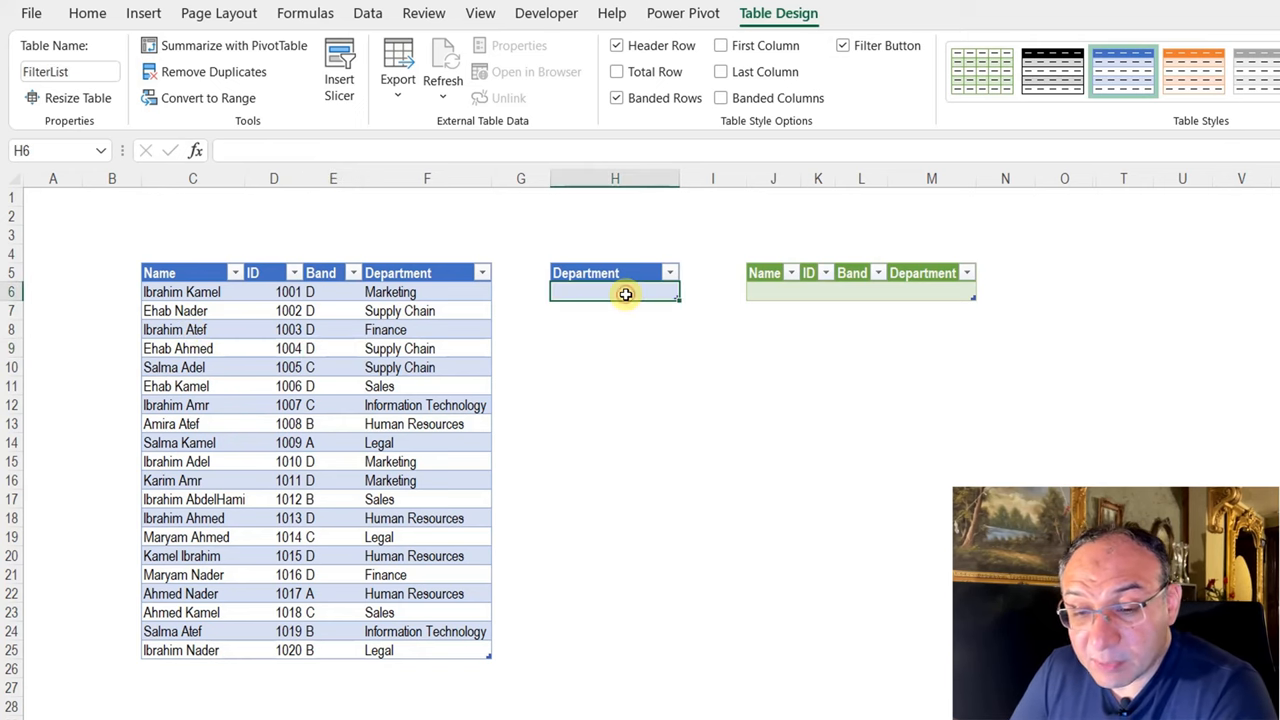
mouse_move(248, 386)
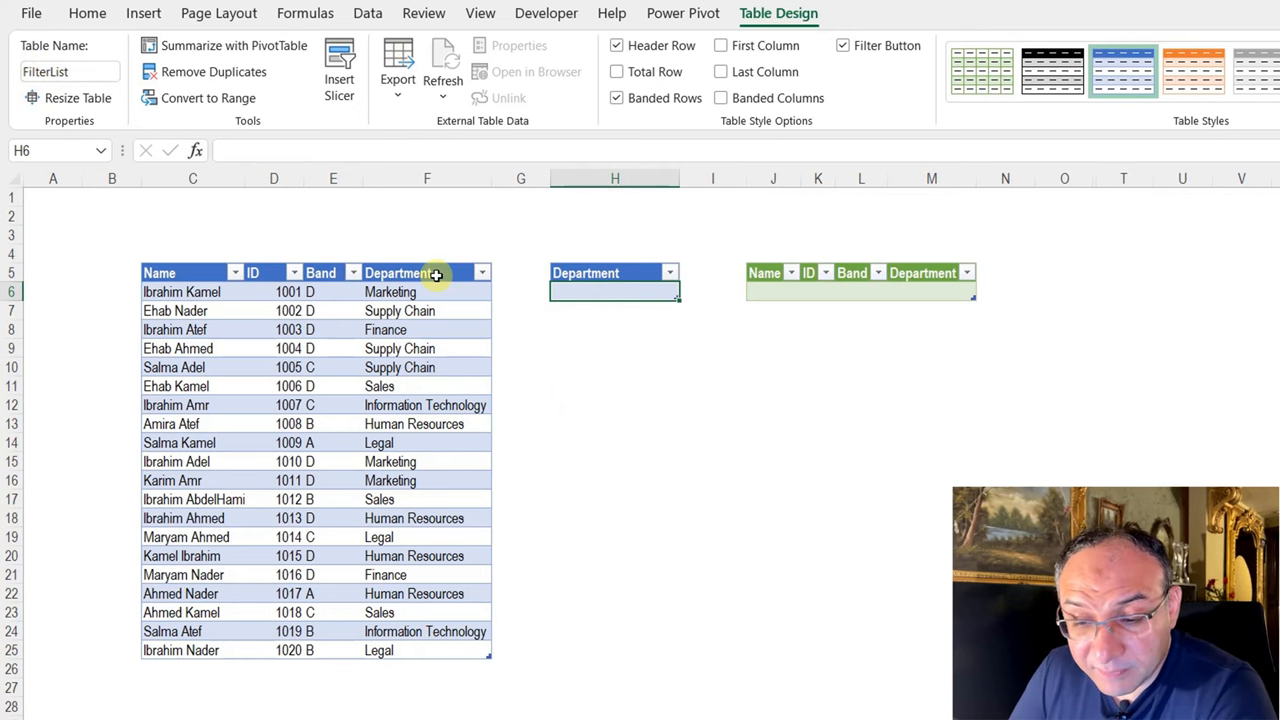
mouse_move(611, 291)
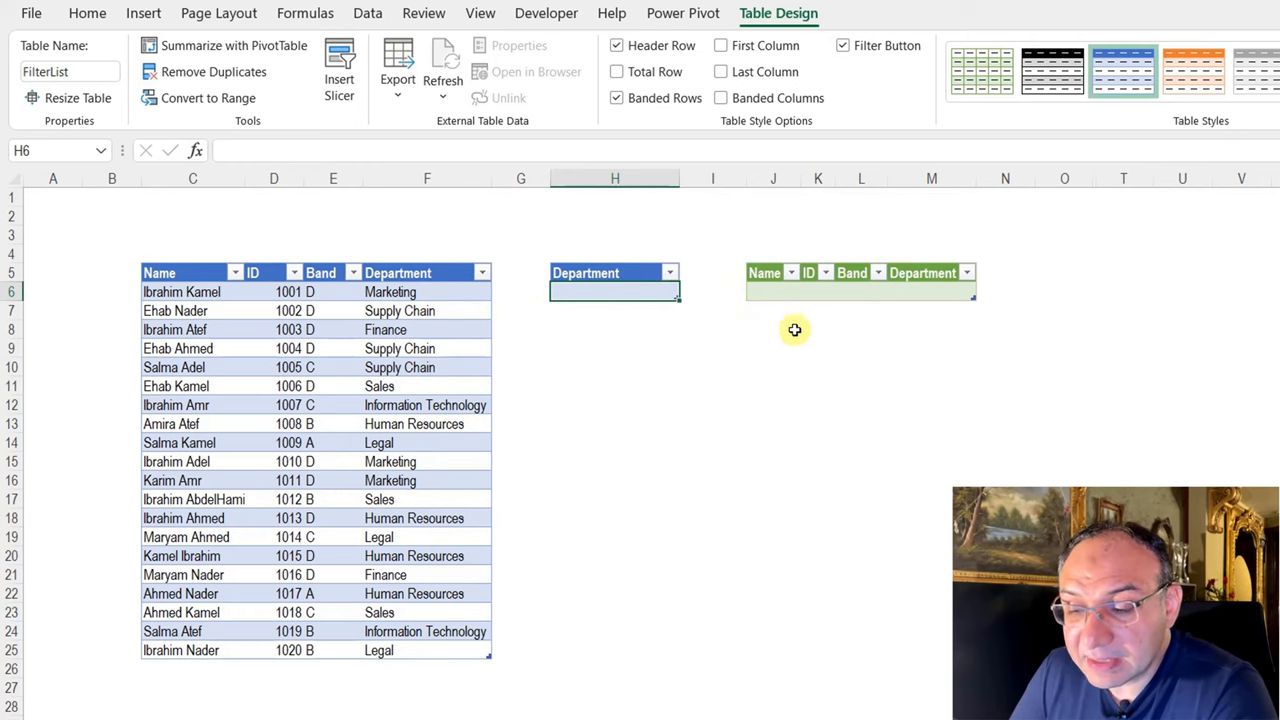
left_click(817, 291)
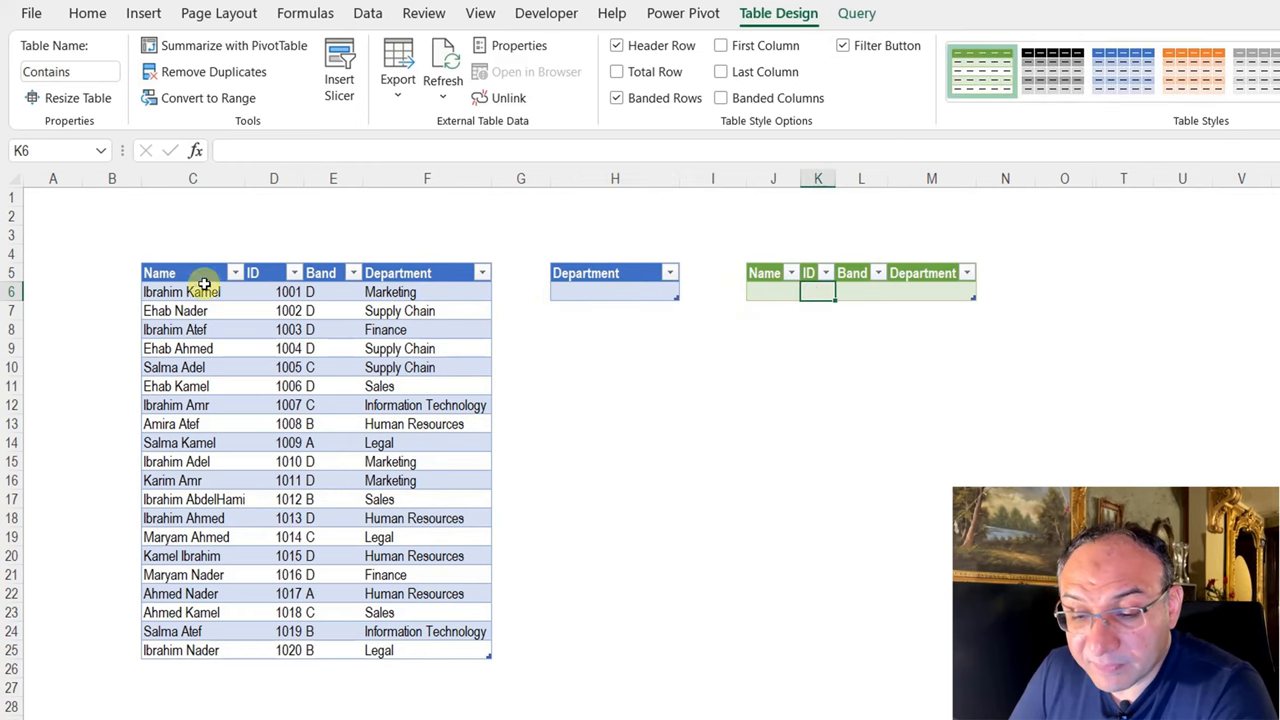
mouse_move(568, 302)
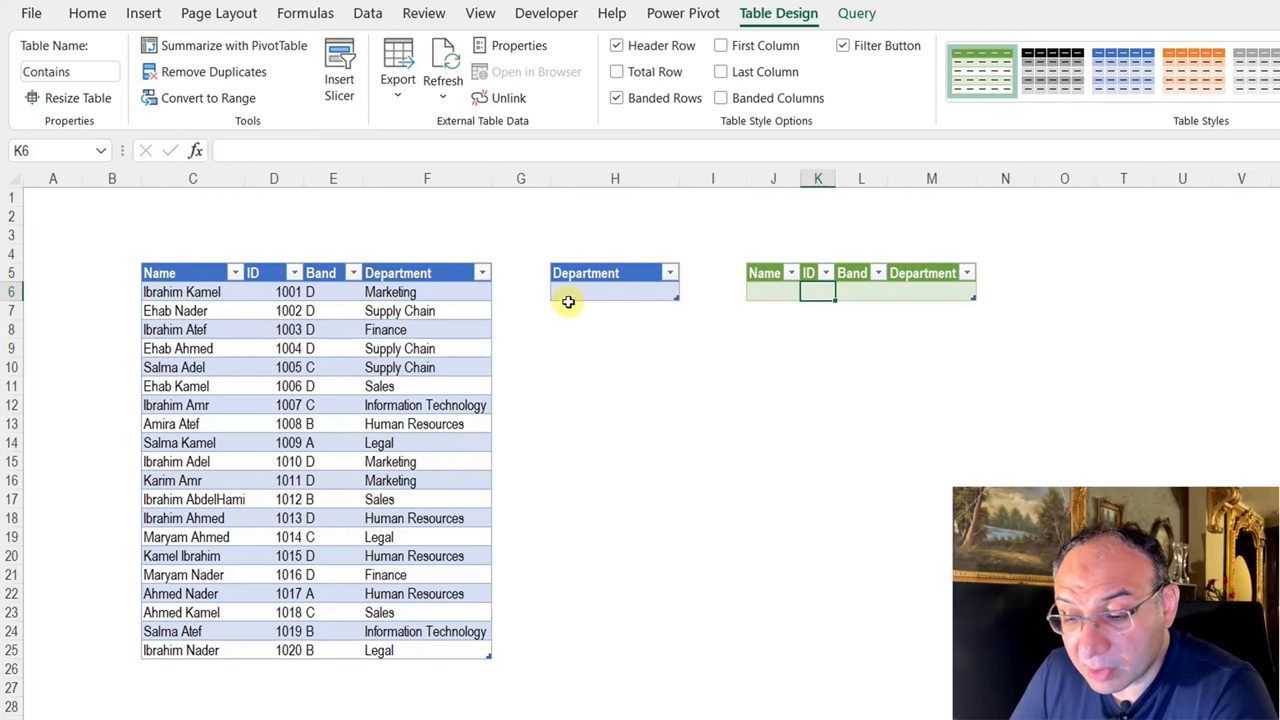
left_click(614, 291)
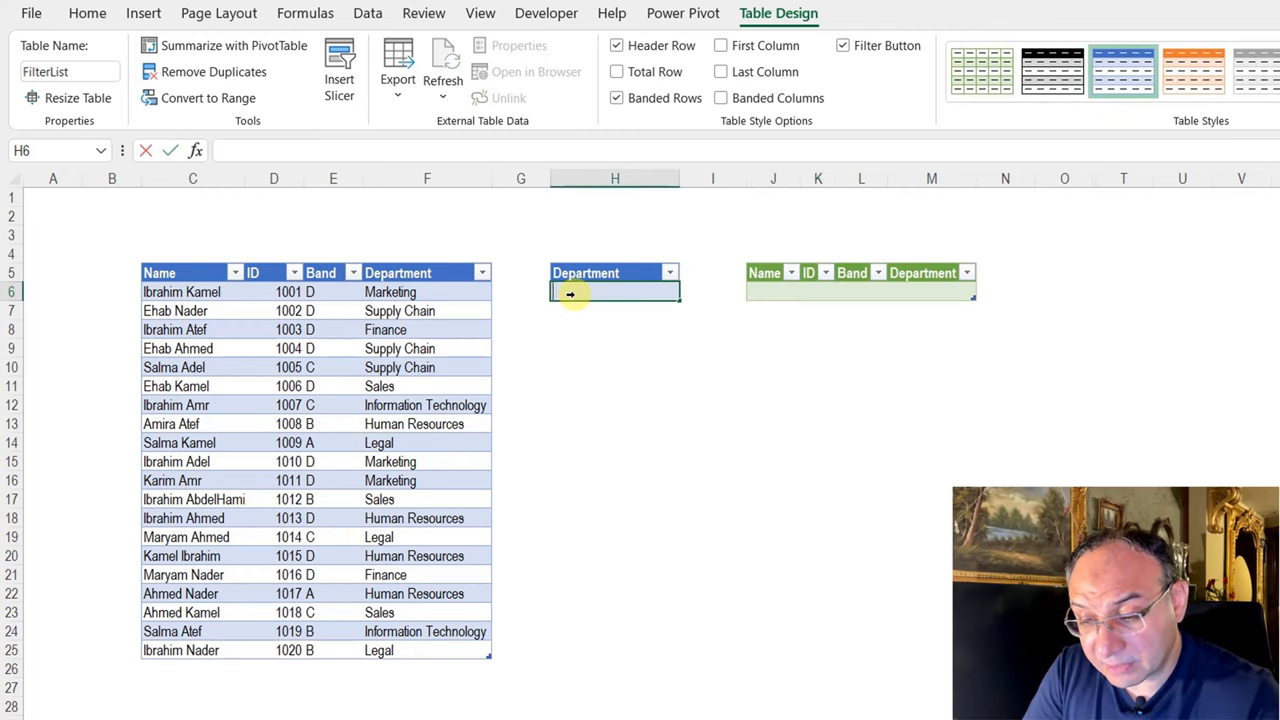
type("finance")
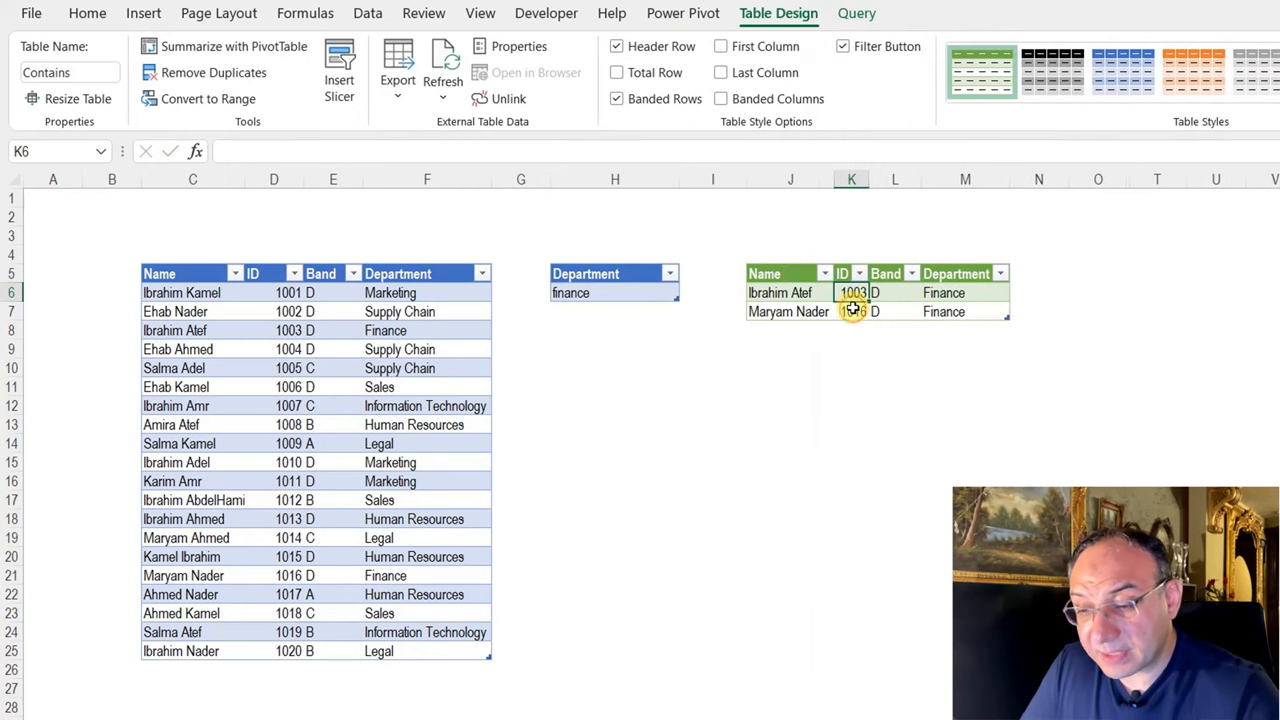
left_click(893, 311)
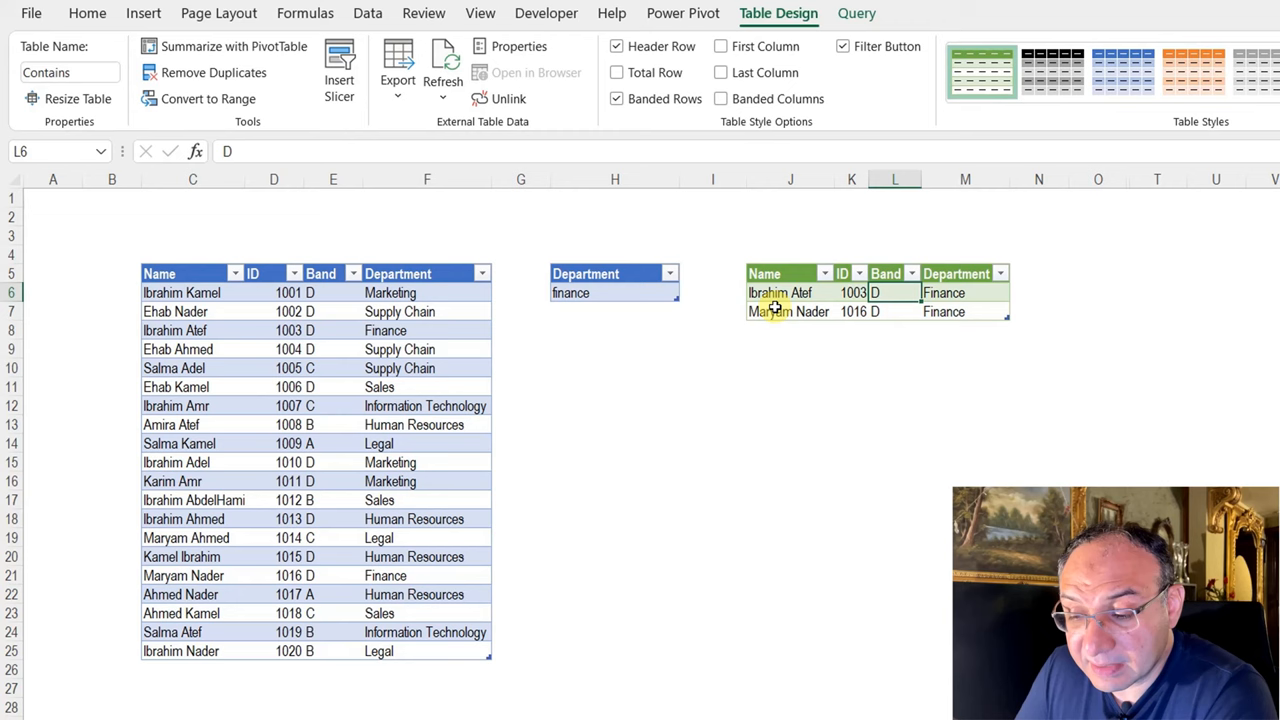
left_click(615, 311)
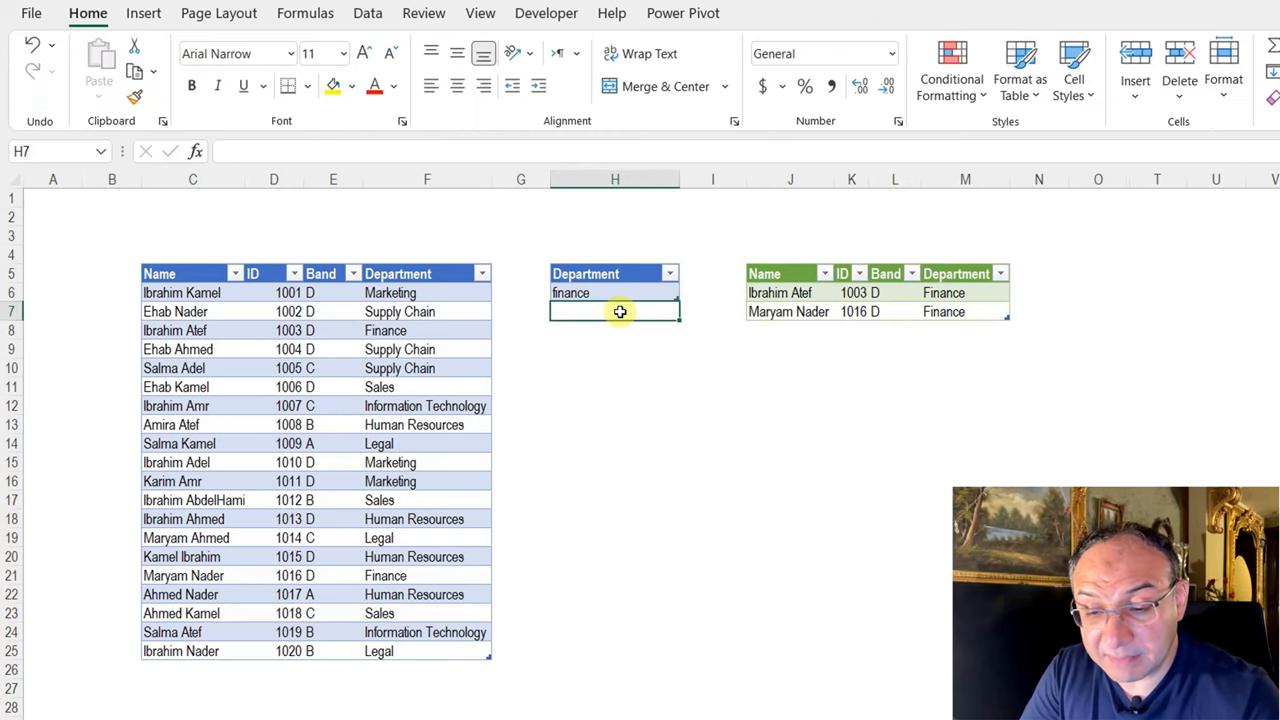
Refresh the green Contains output table to list the five Finance and Sales employees
right_click(770, 311)
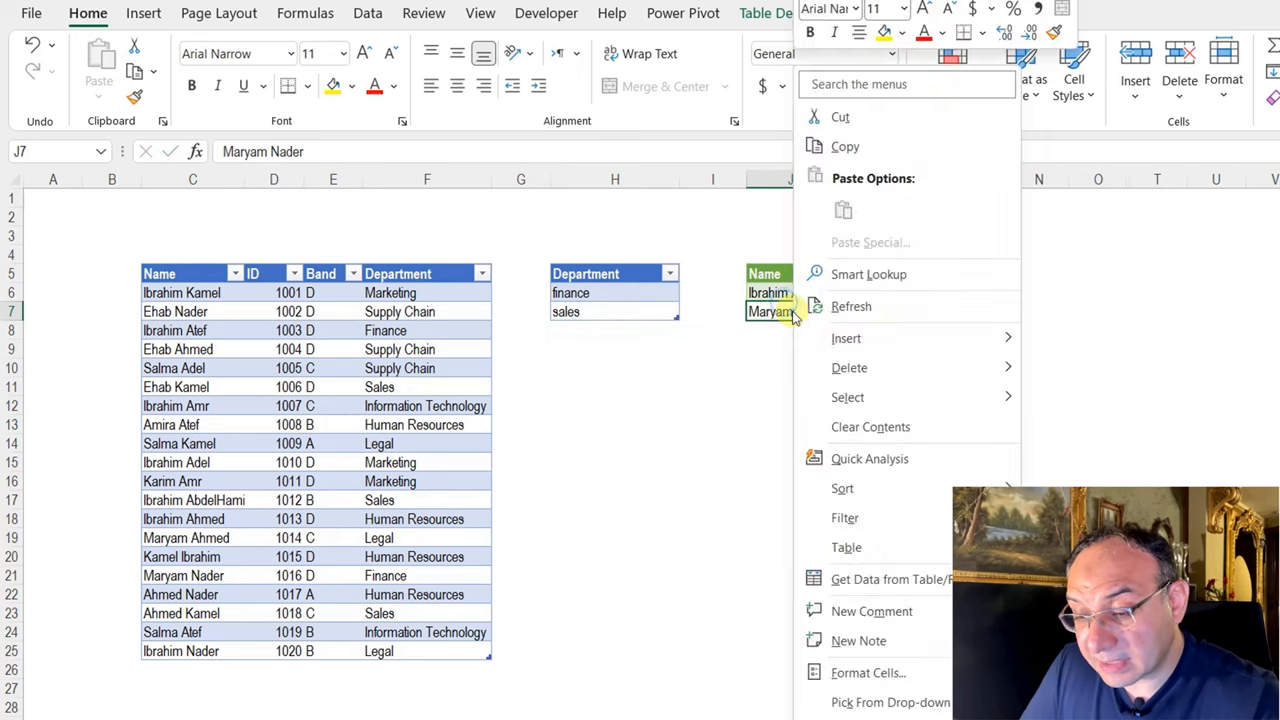
left_click(851, 306)
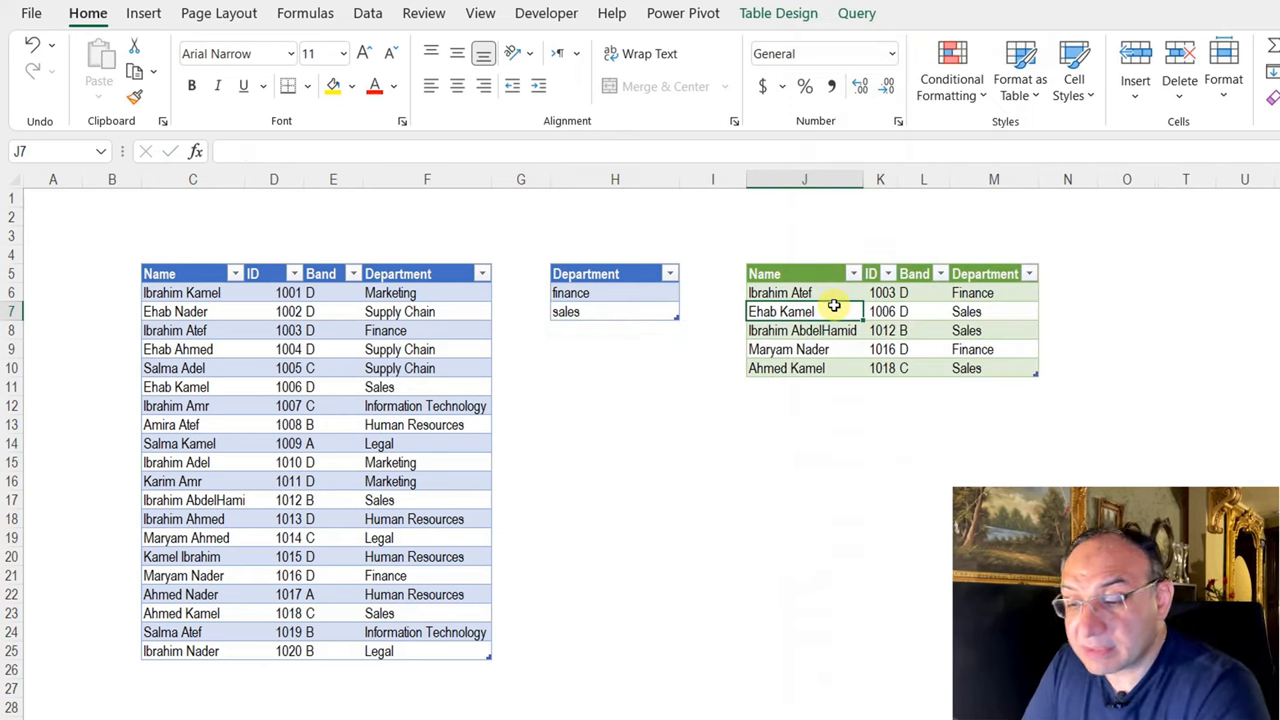
mouse_move(980, 302)
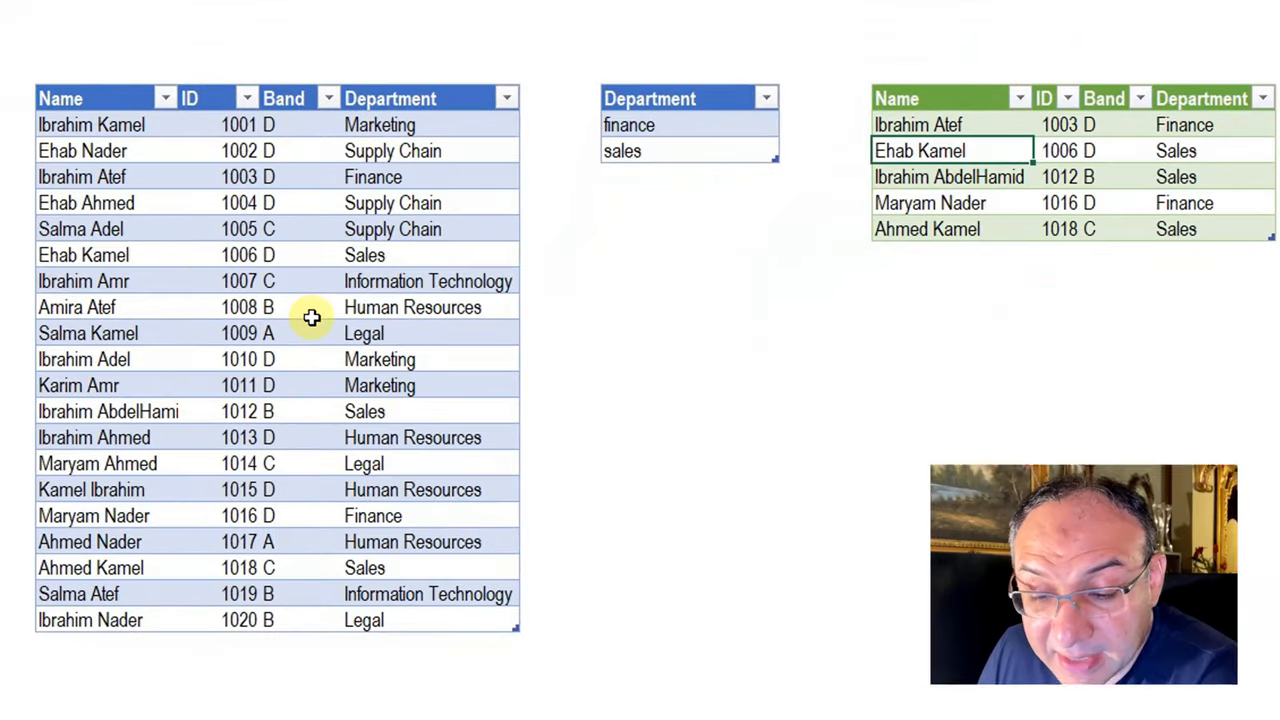
mouse_move(395, 215)
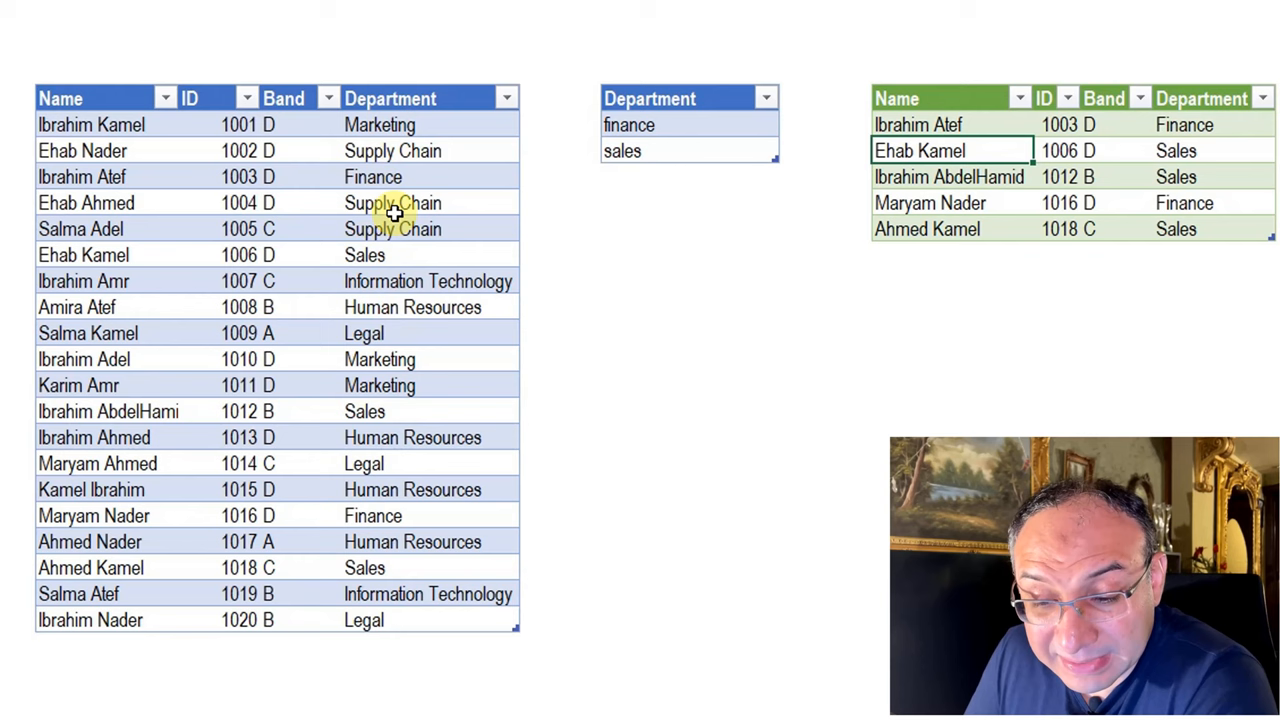
mouse_move(424, 127)
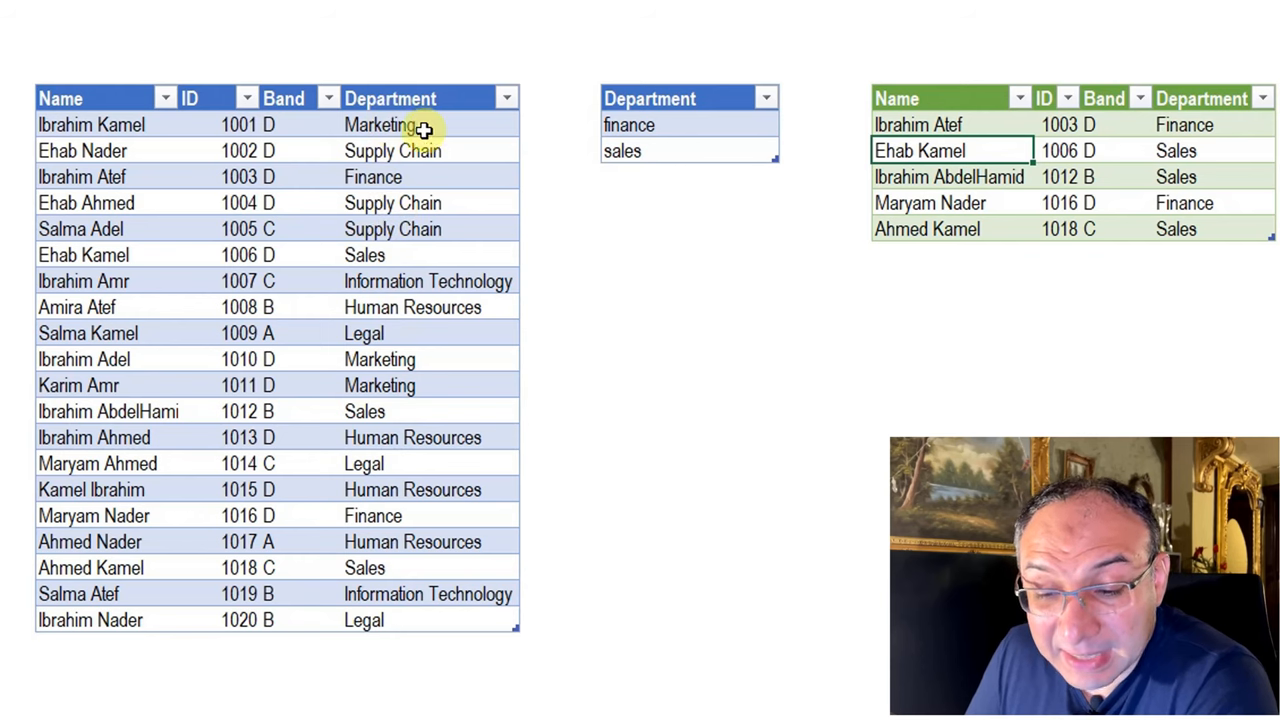
mouse_move(367, 176)
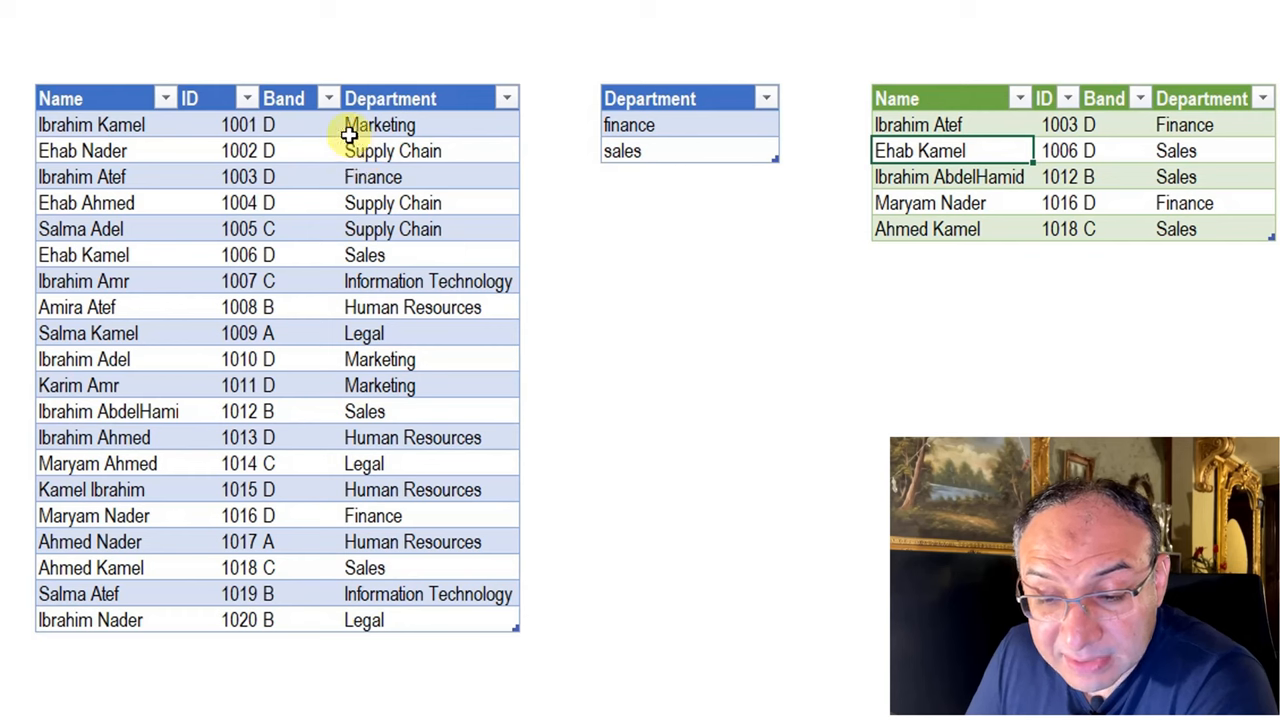
mouse_move(427, 287)
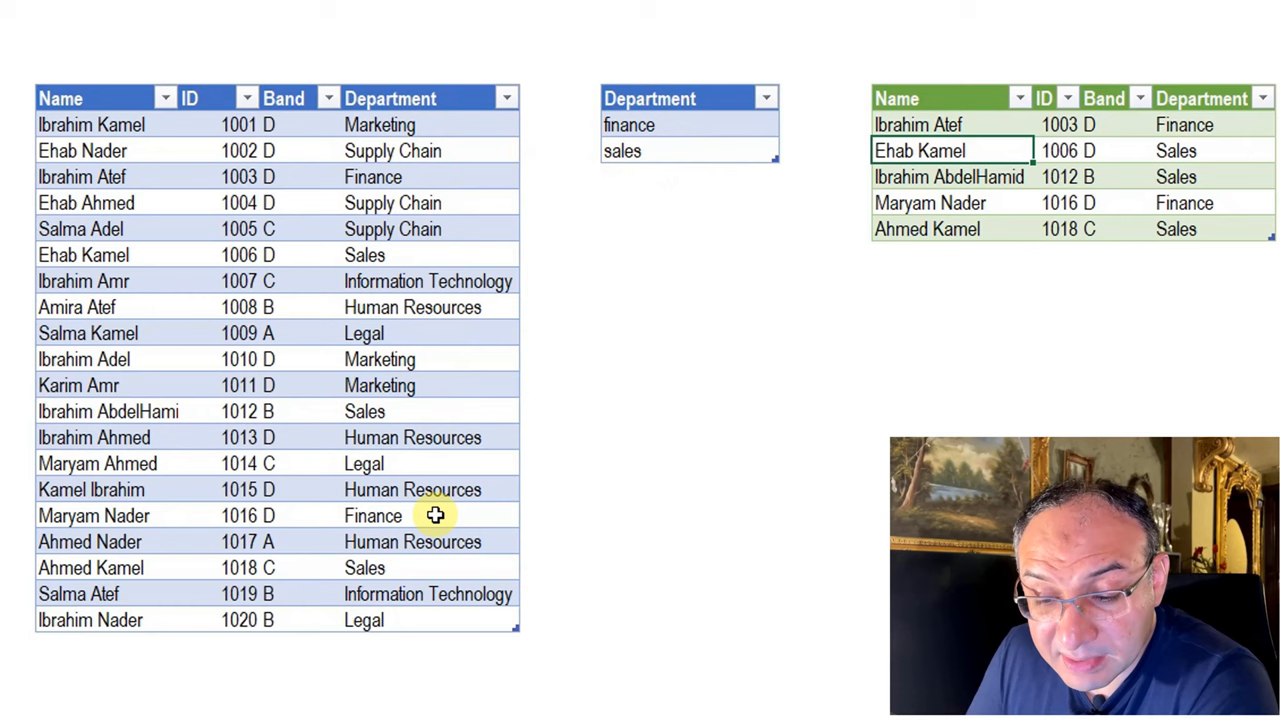
mouse_move(645, 152)
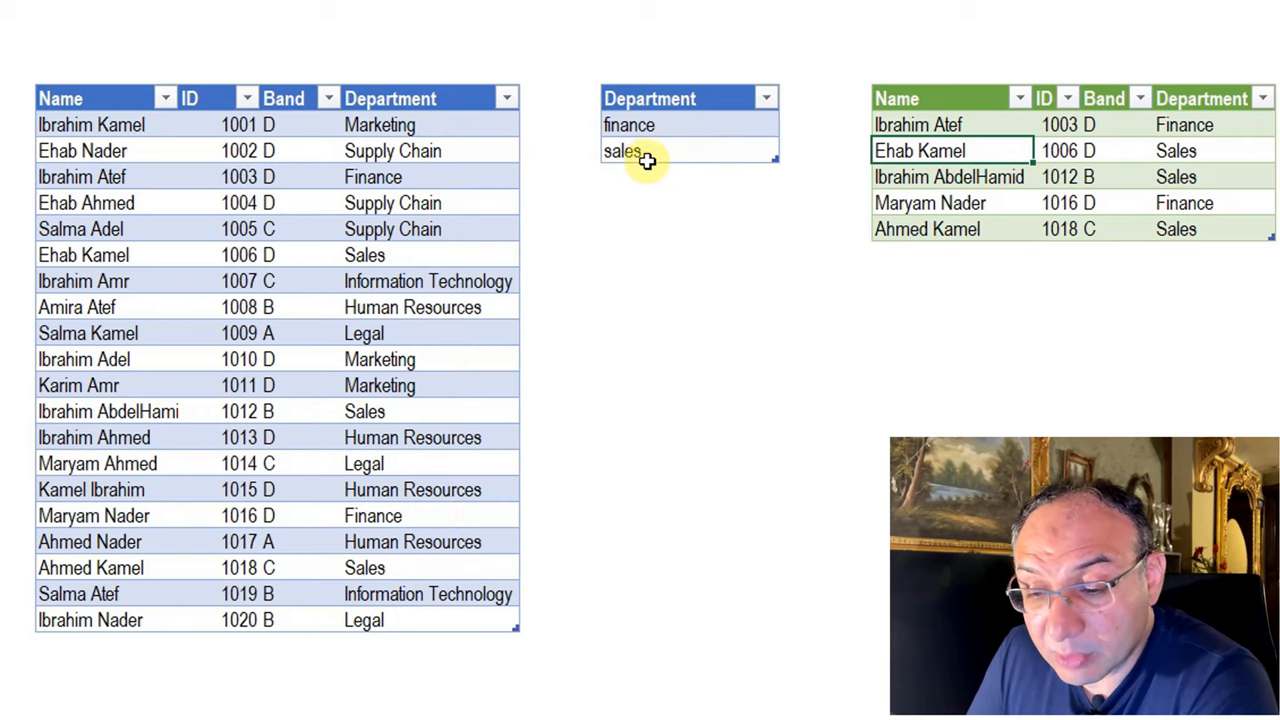
mouse_move(680, 120)
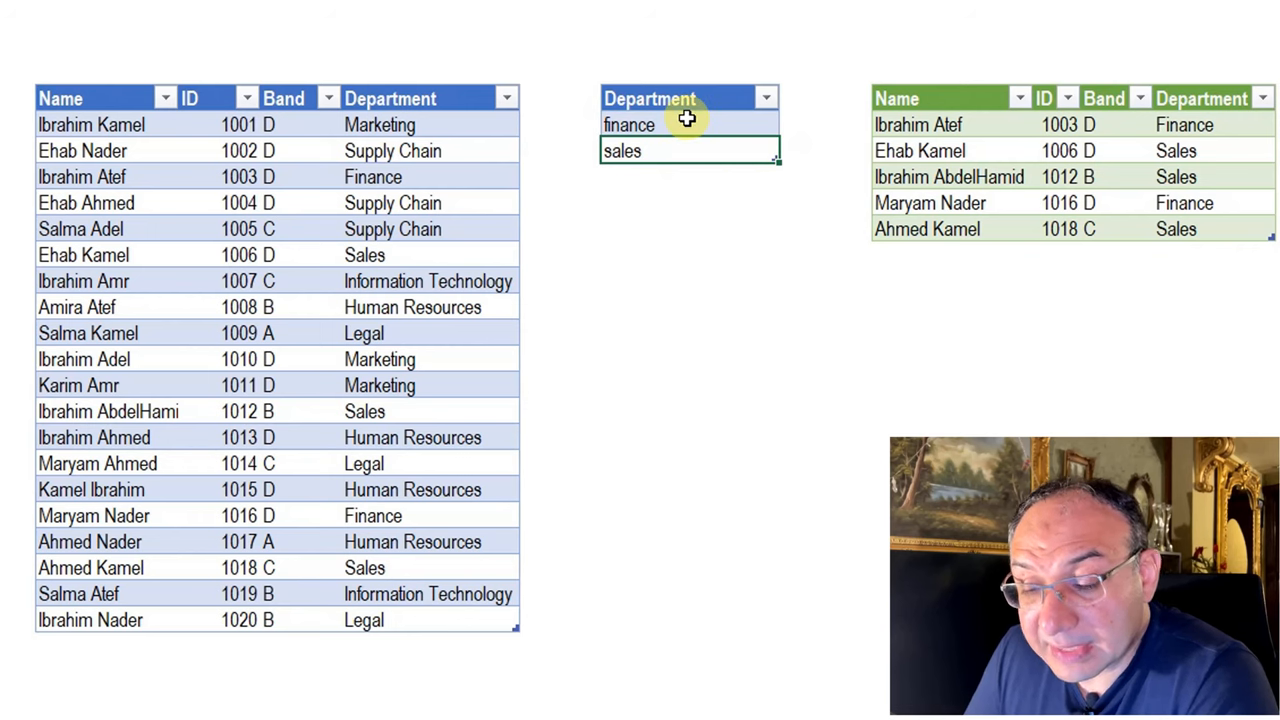
mouse_move(715, 155)
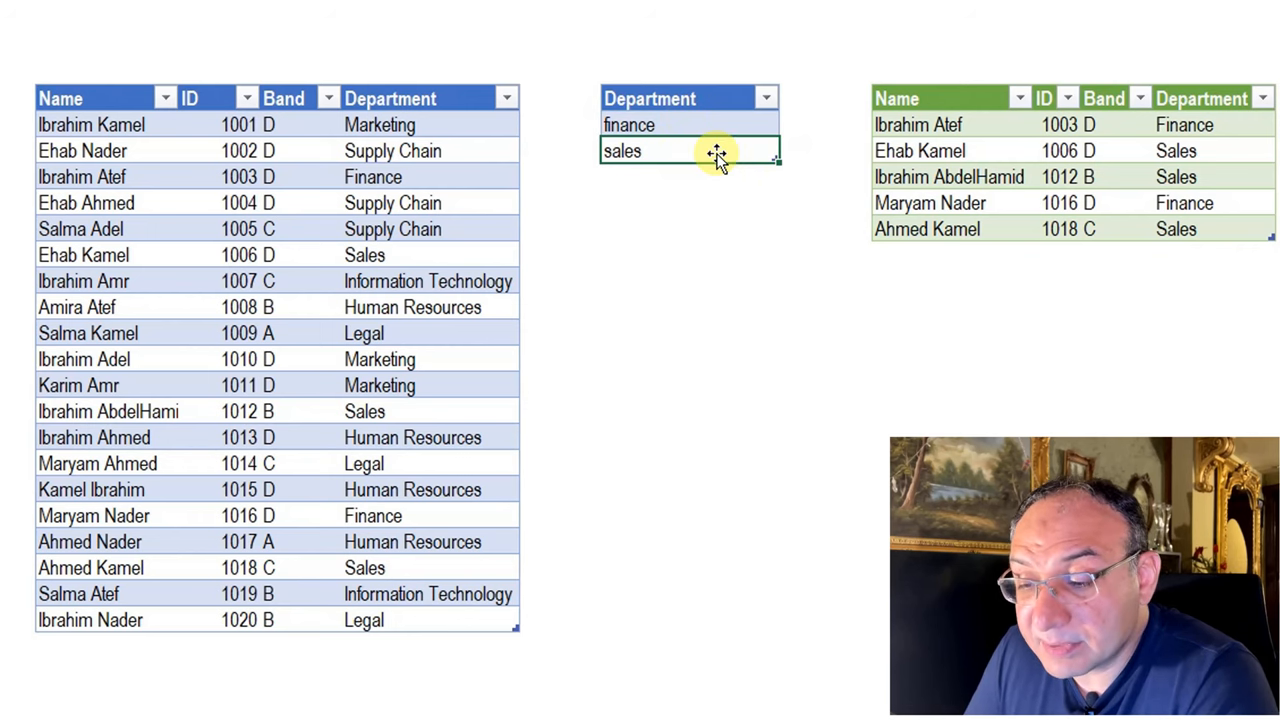
mouse_move(665, 130)
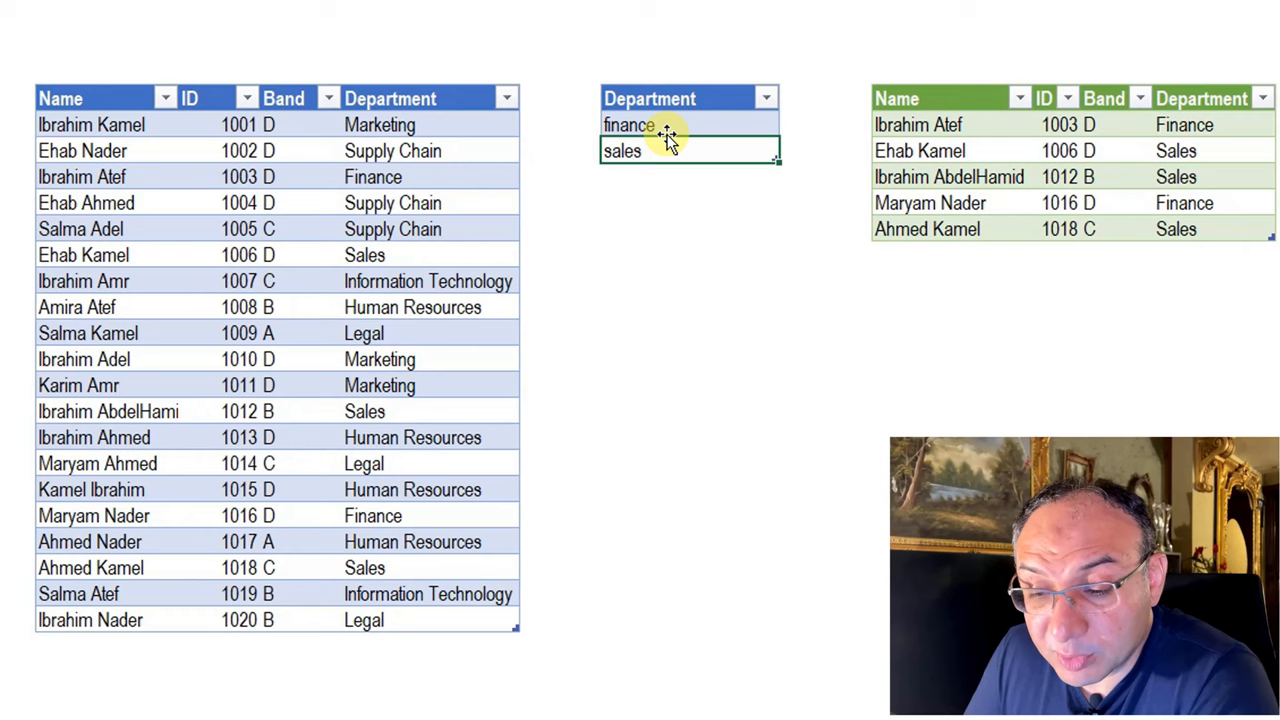
Enter 'LEGAL' as the third FilterList entry below sales
left_click(672, 176)
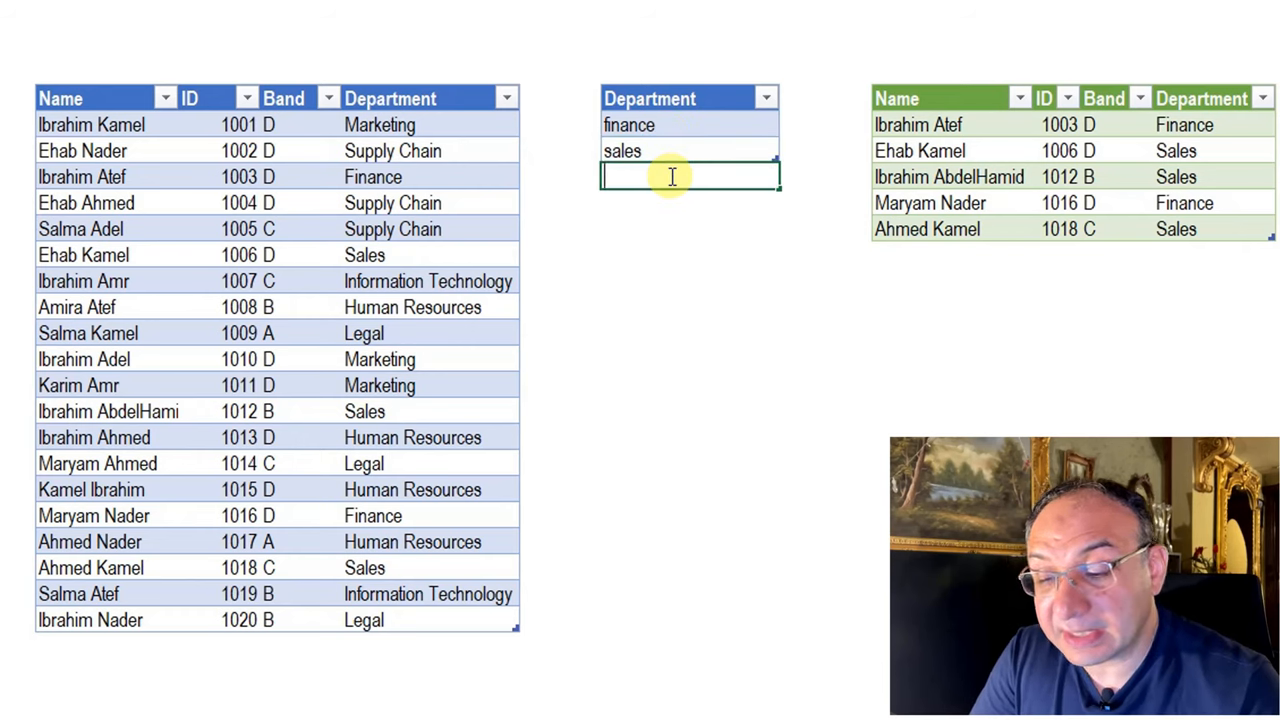
type("LEGAL")
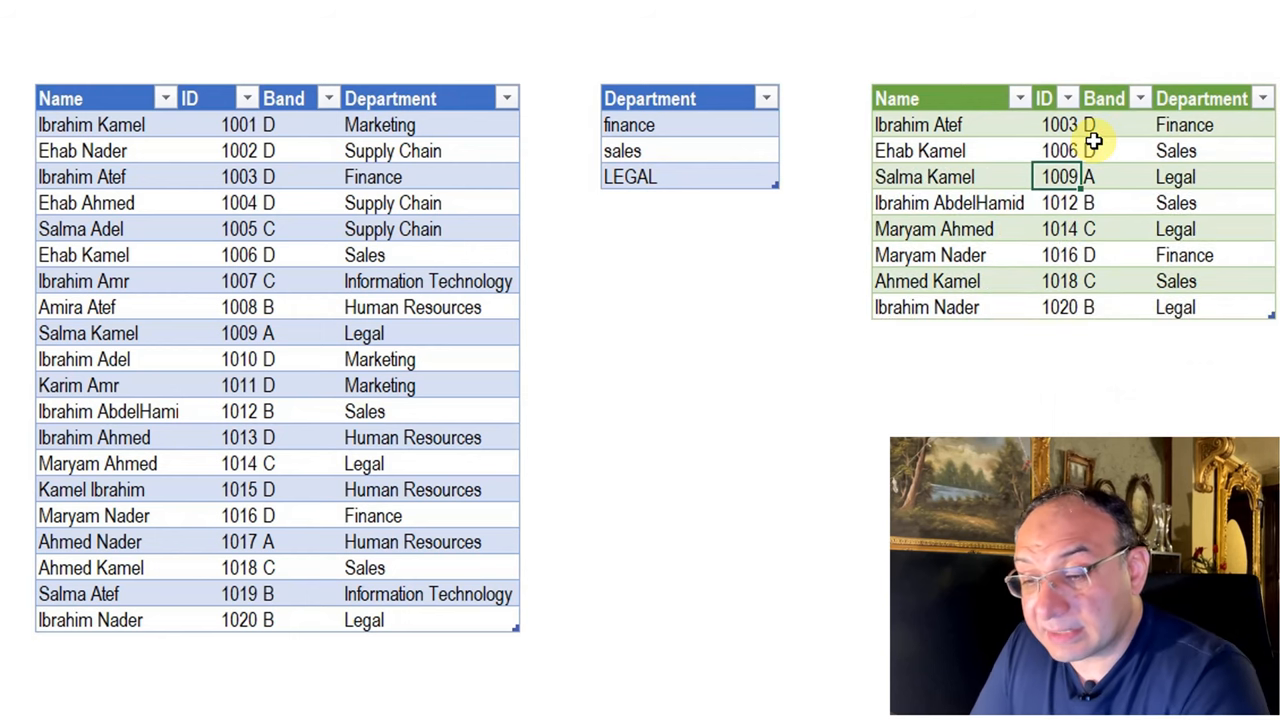